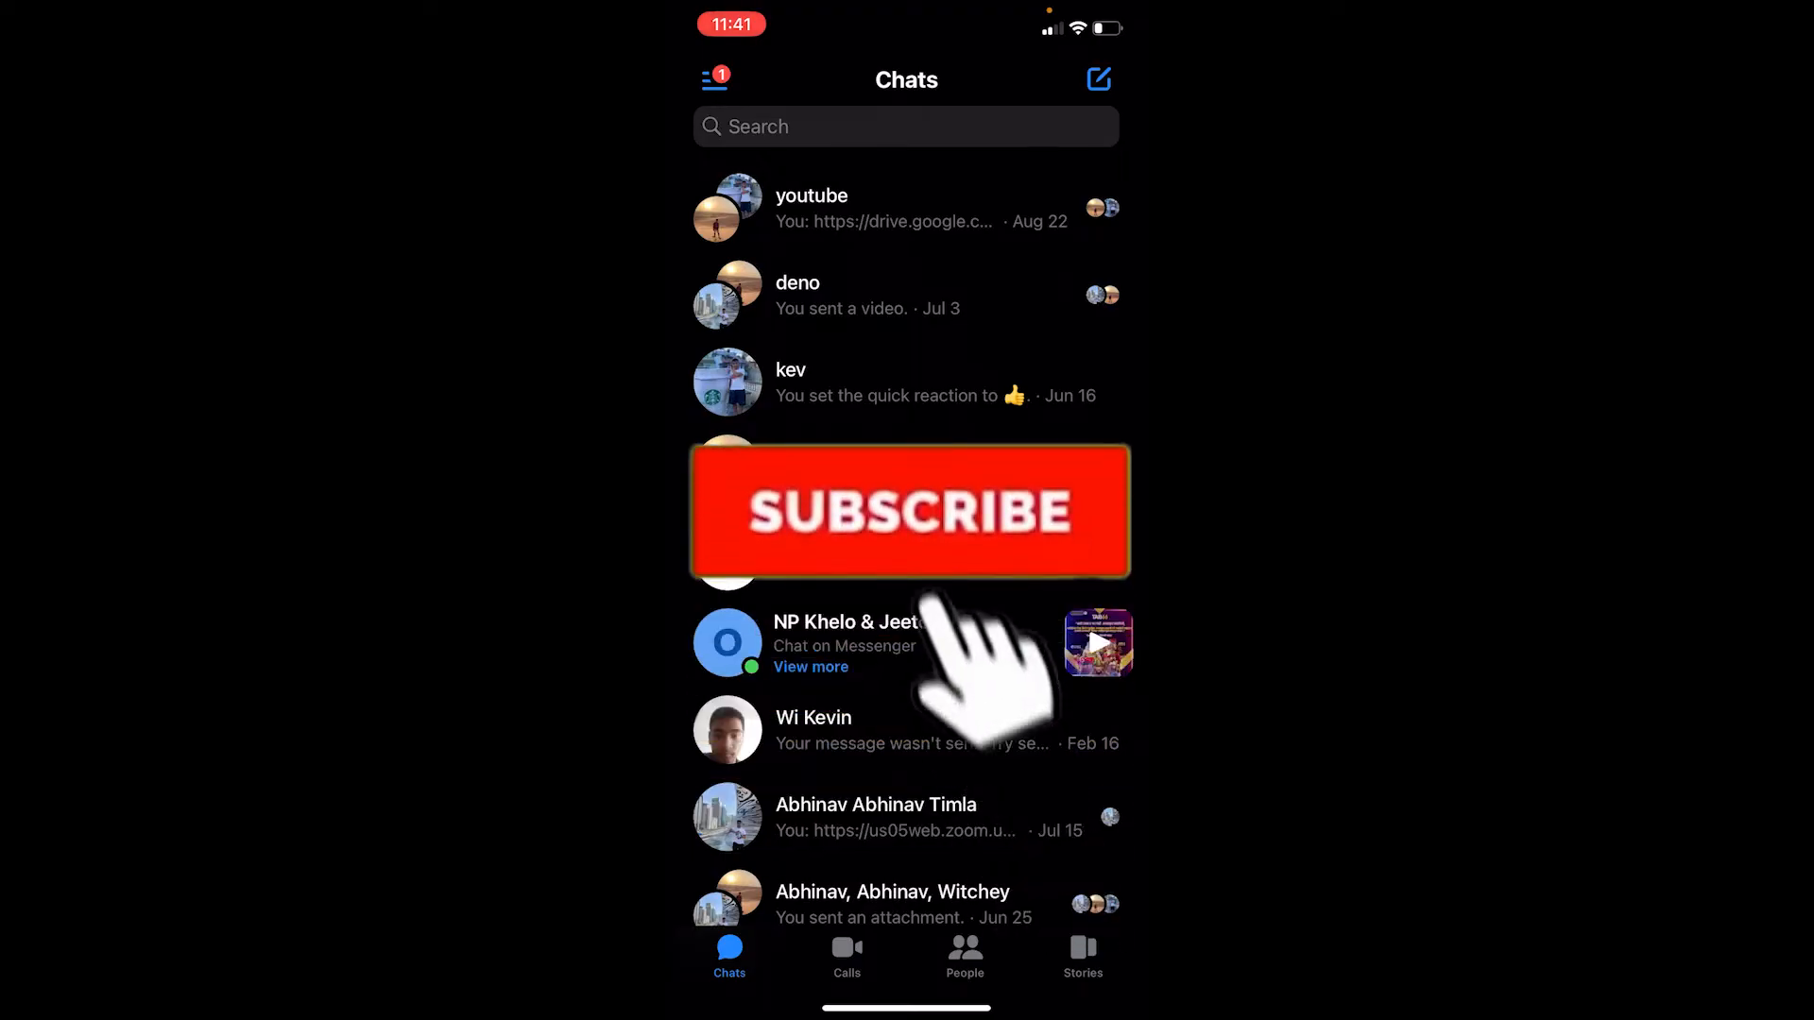
- Unarchive the 'youtube' group from Archive and go back to the Chats list
left_click(909, 511)
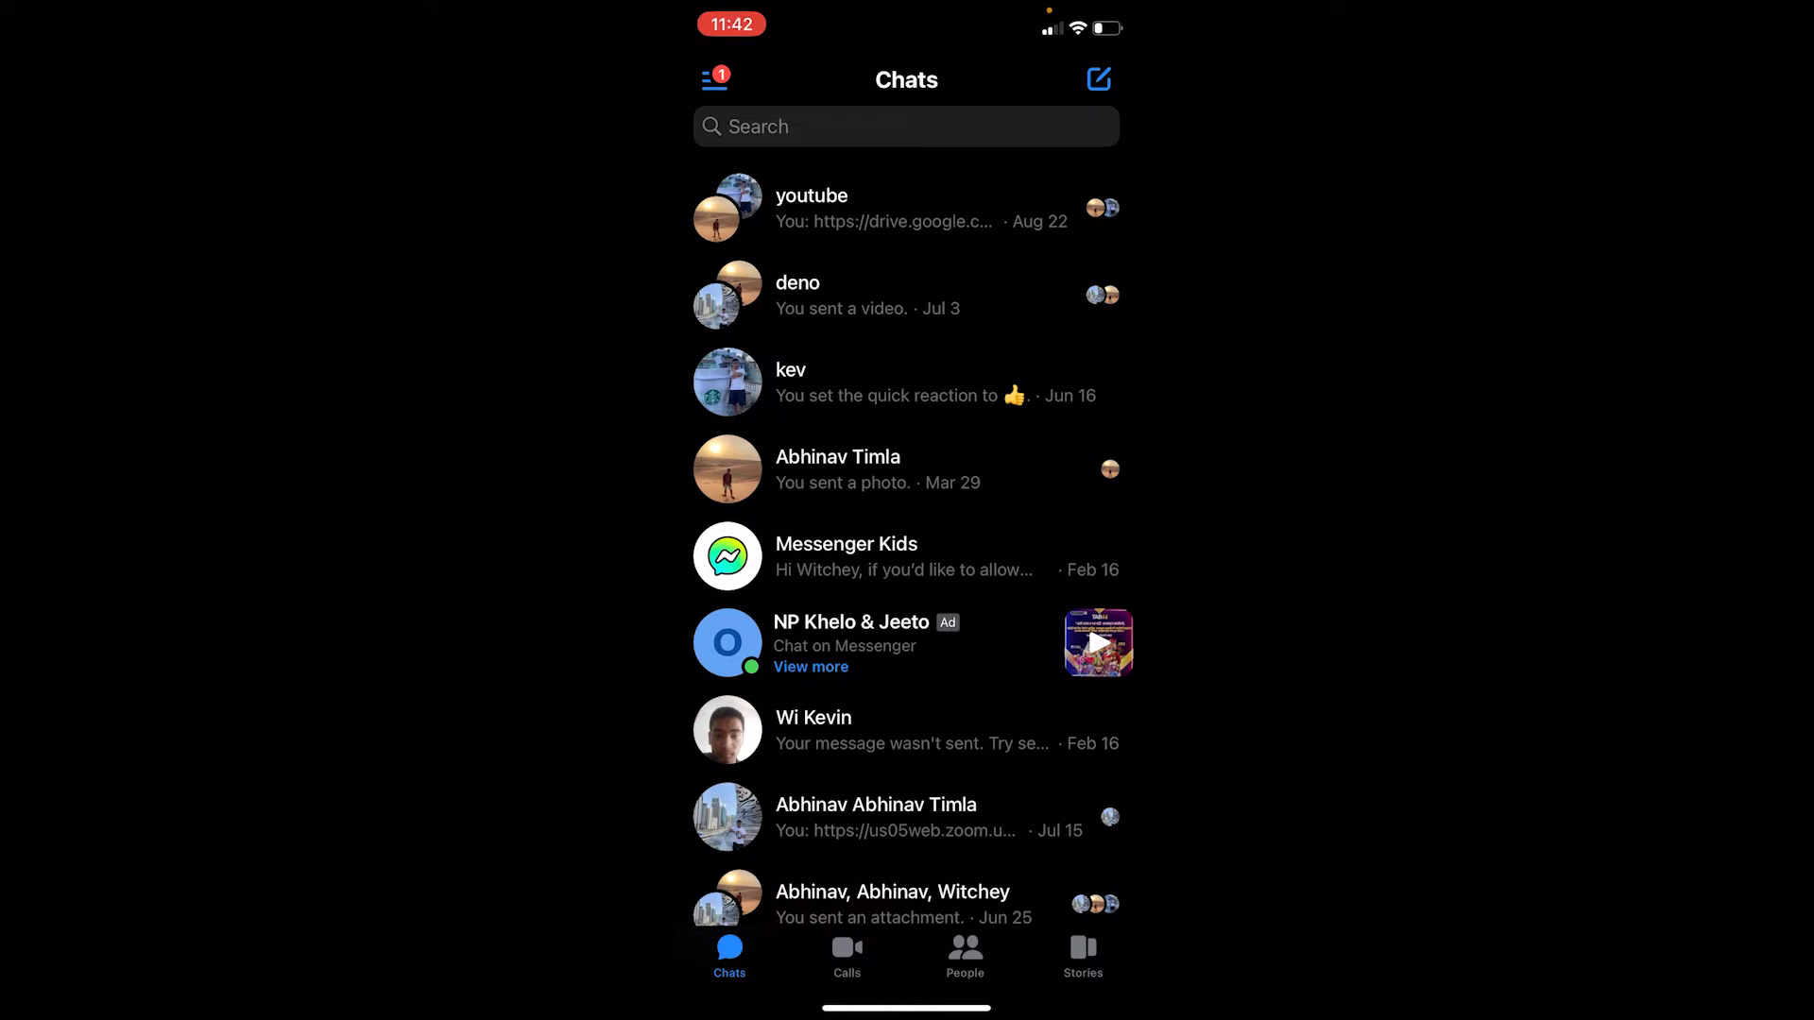
scroll("down", 3)
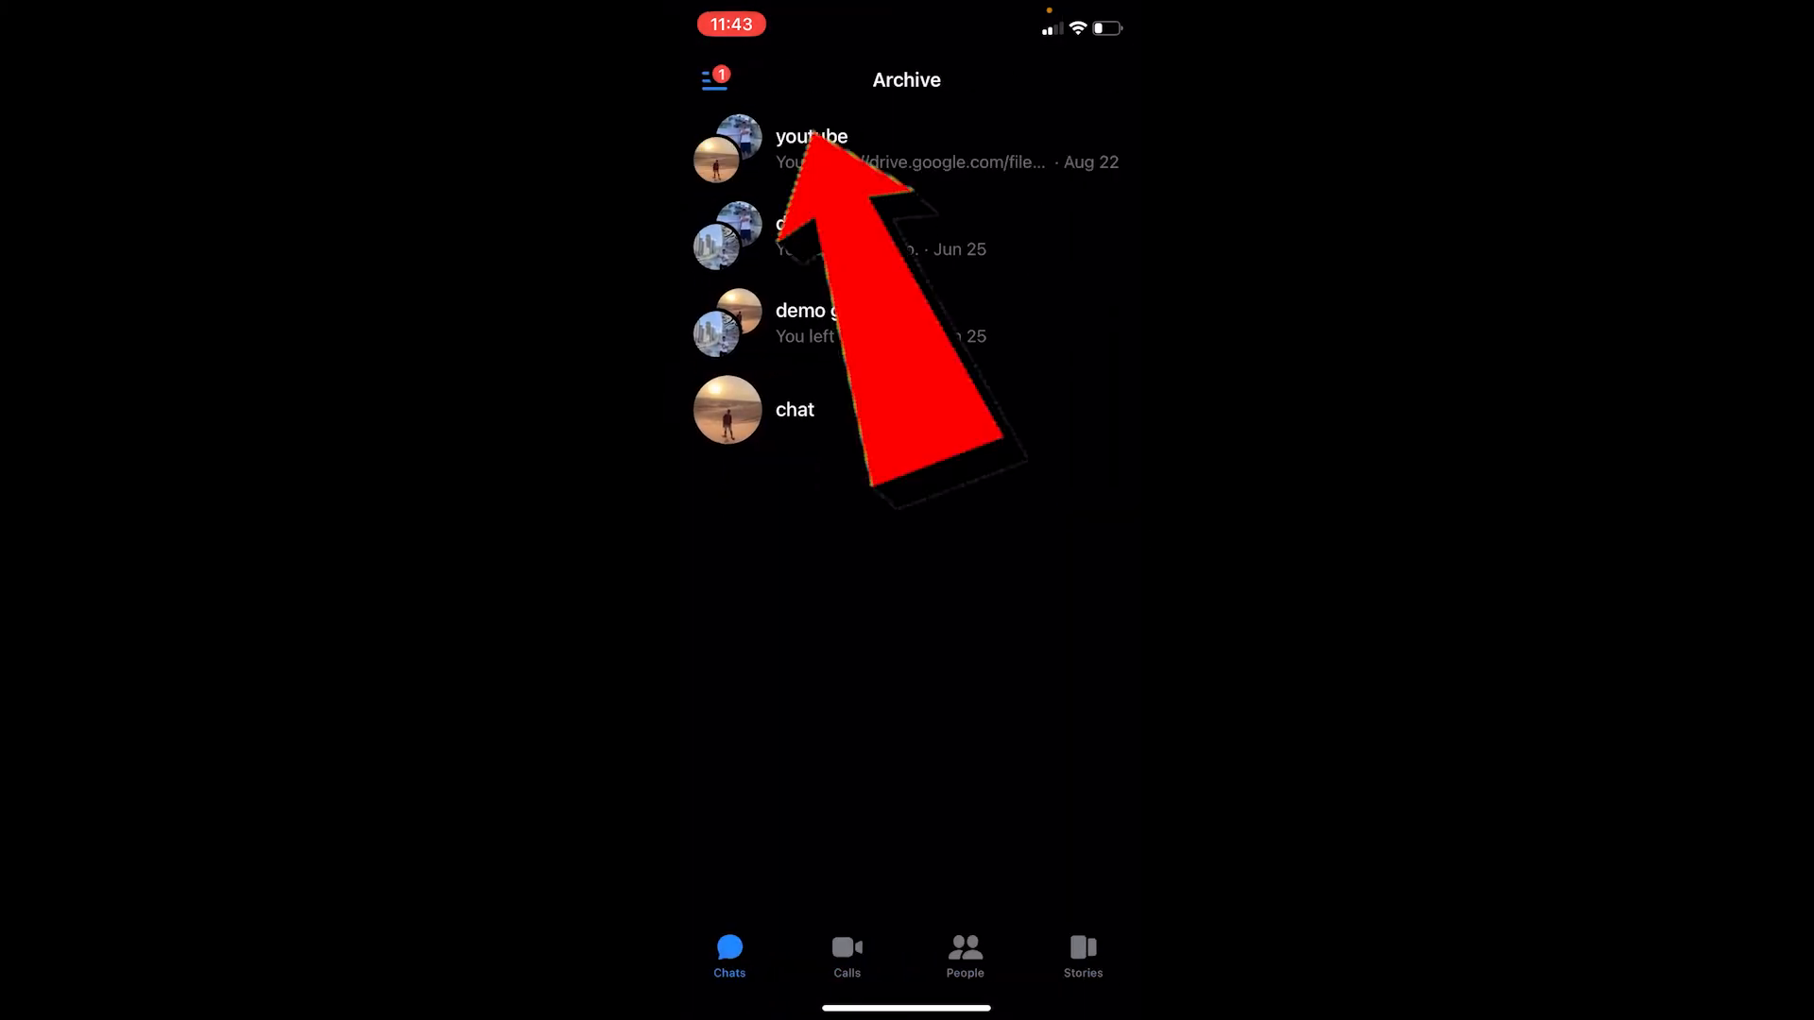
left_click(810, 148)
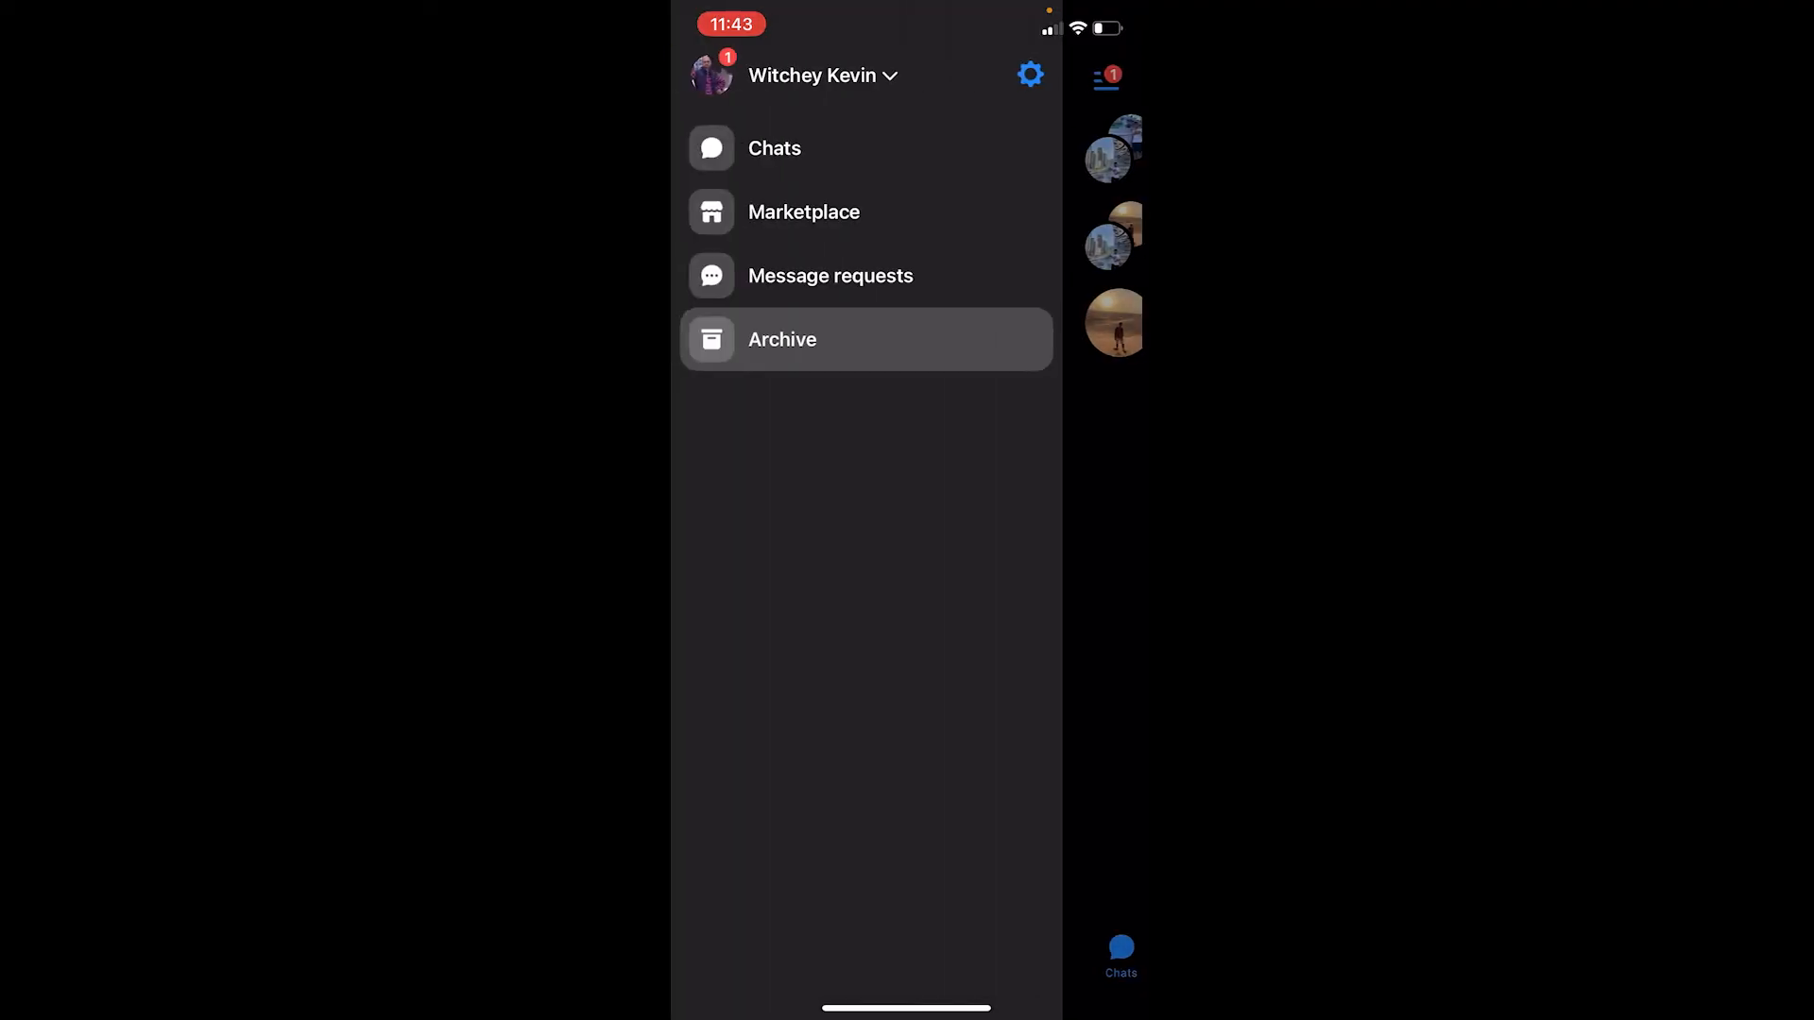
left_click(774, 148)
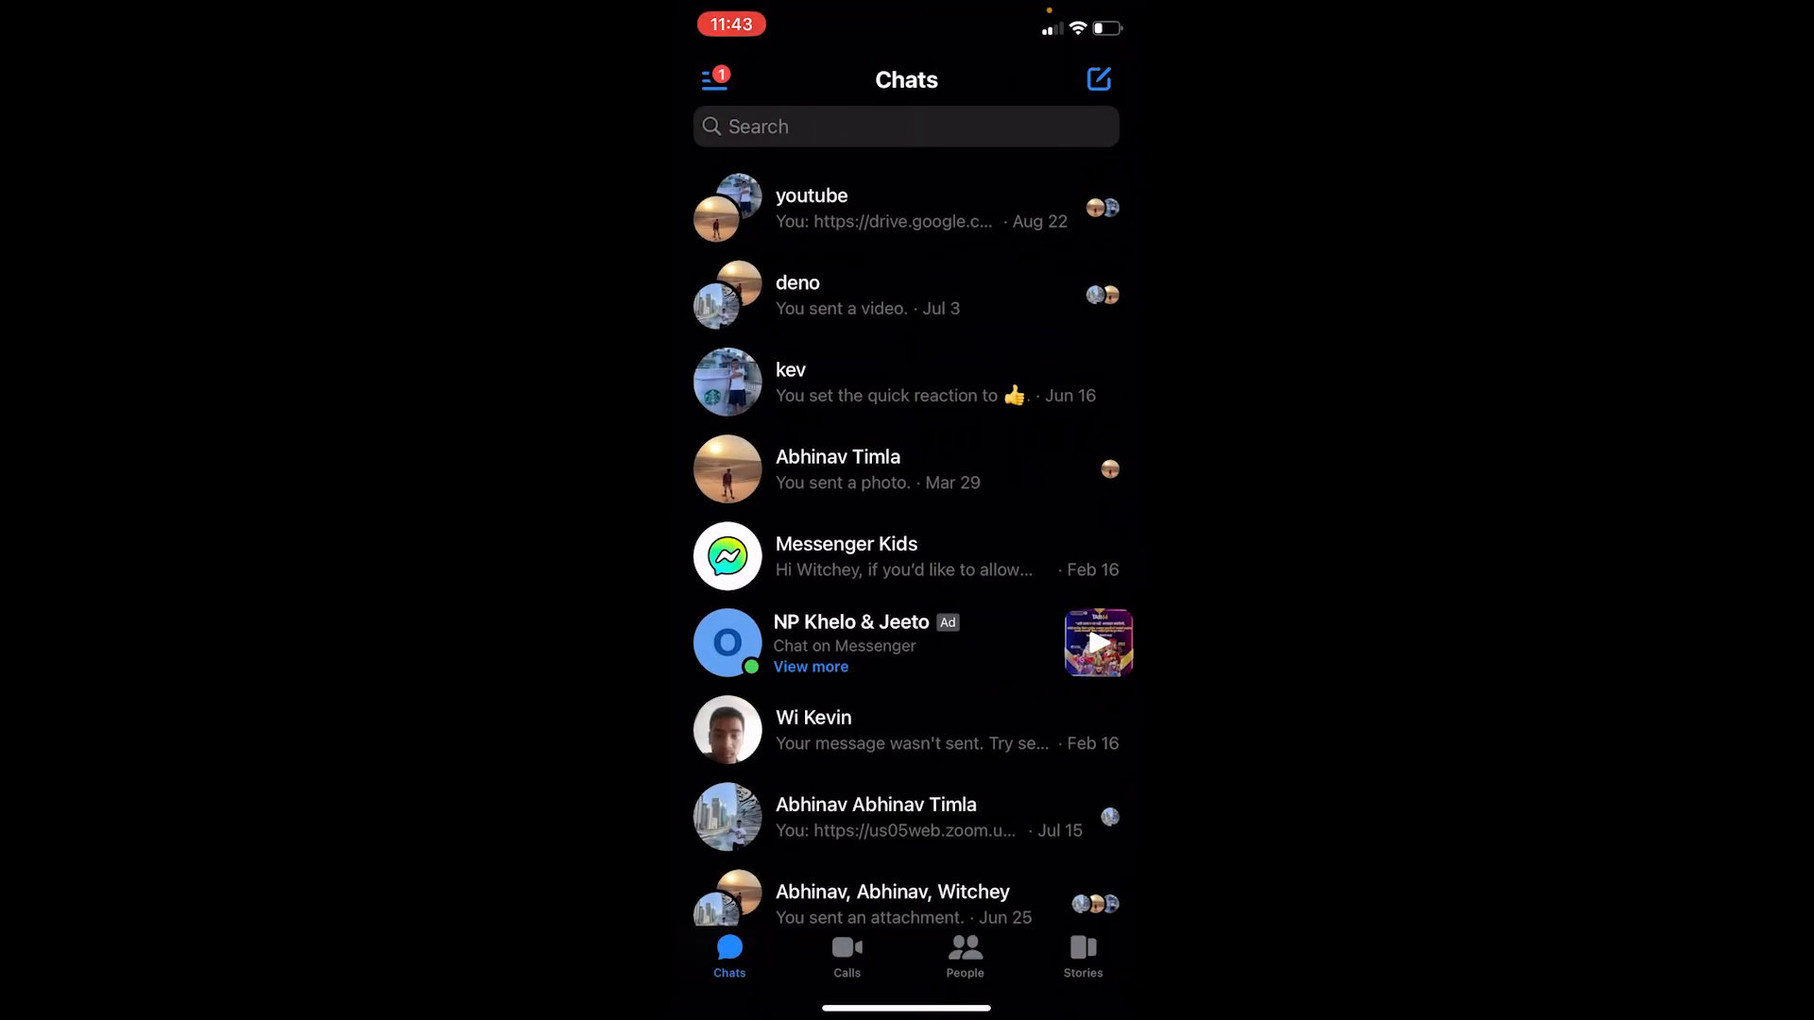